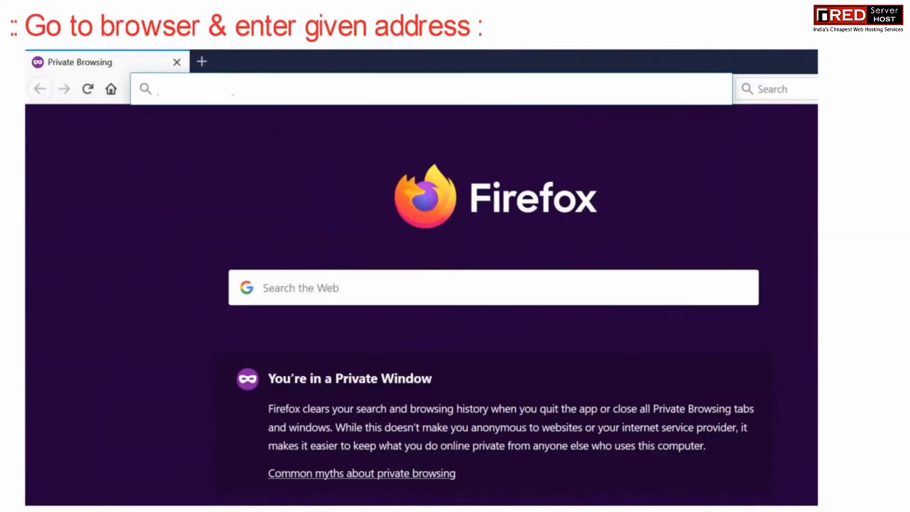
text(https://developers.facebook.com/docs/plugins/like-button#)
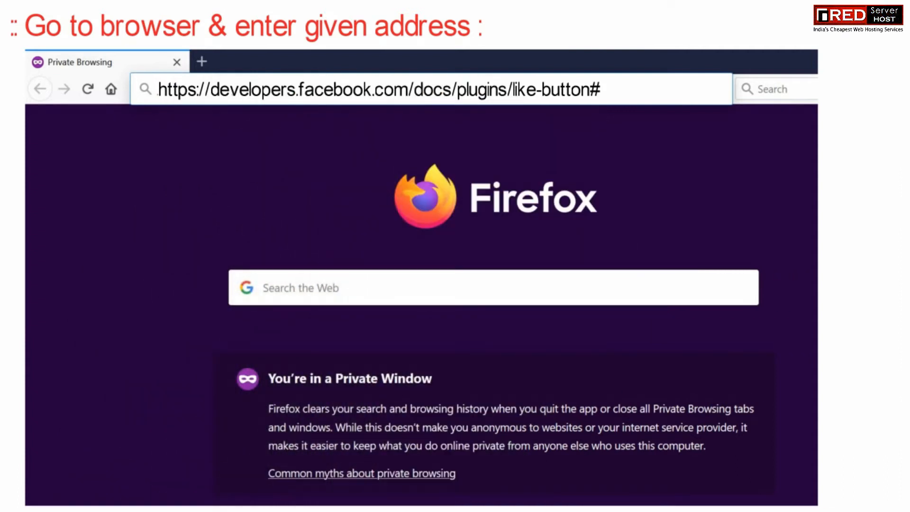
key(Enter)
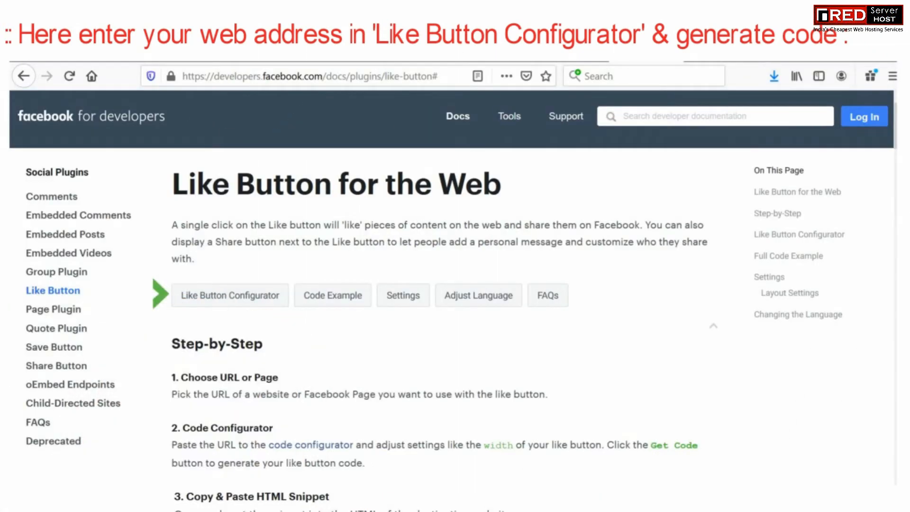
scroll(down, 3)
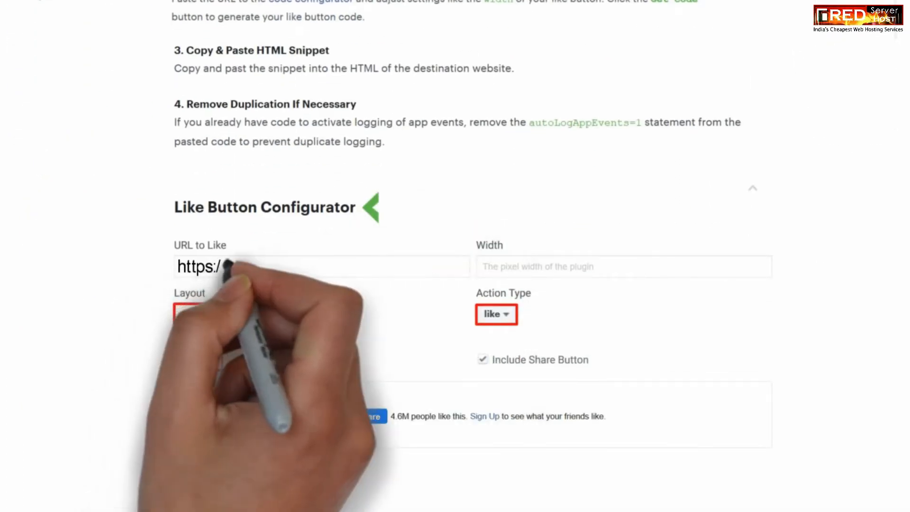
text(https://facebook.com/redserverhost)
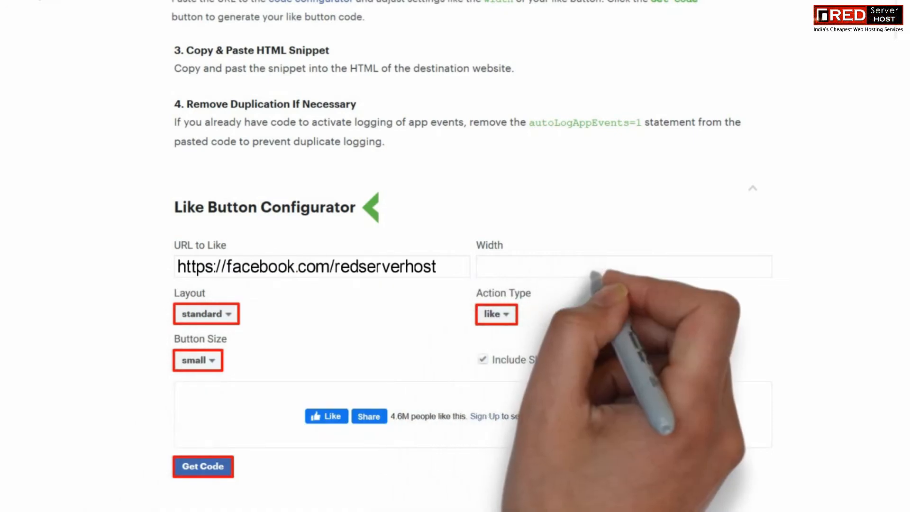
text(450)
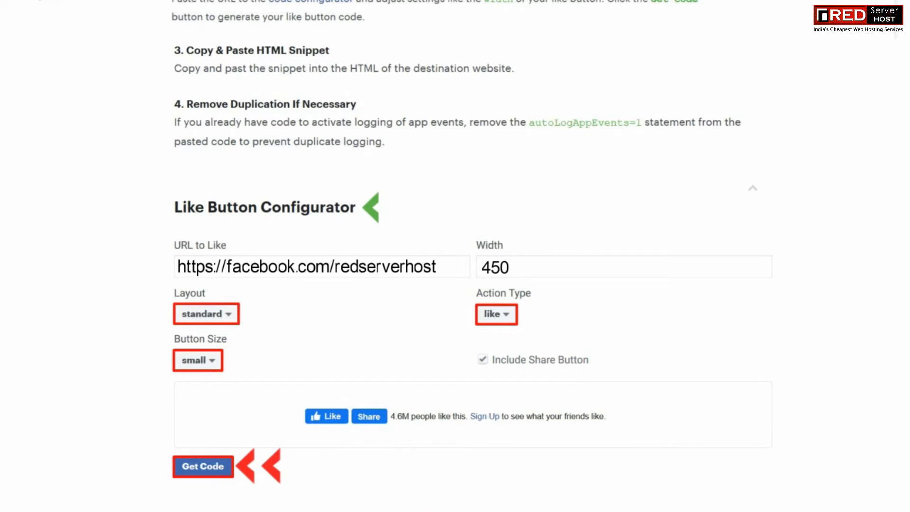
click(203, 467)
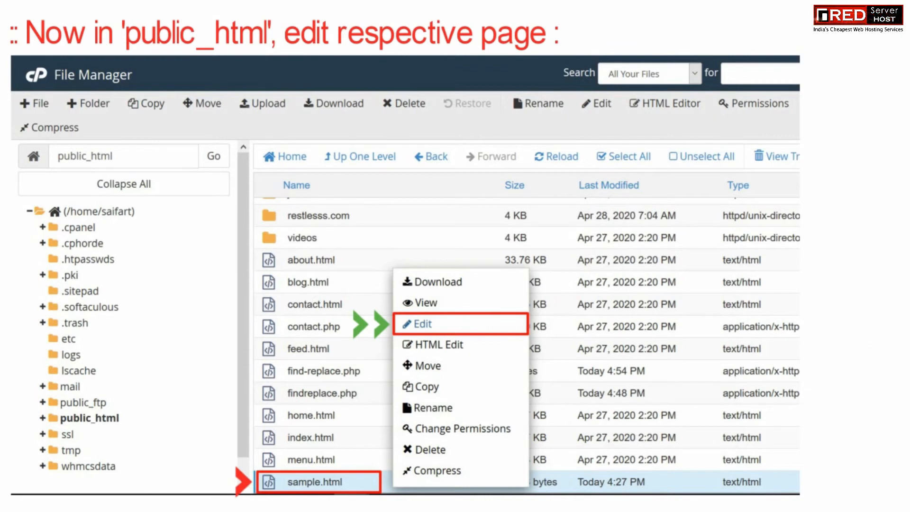
Edit sample.html from public_html in the cPanel code editor.
click(421, 324)
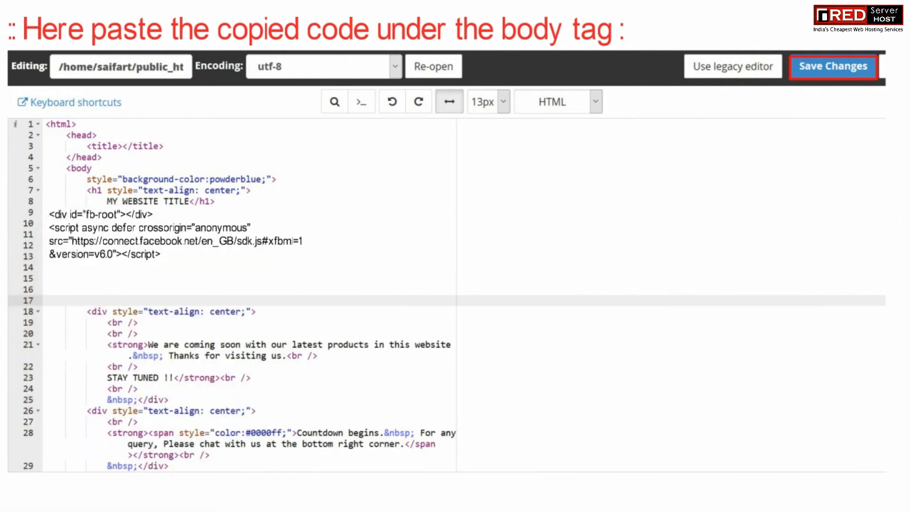
Paste the fb-like div for facebook.com/redserverhost under the body tag and save sample.html.
text(<div class="fb-like" data-href="https://www.facebook.com/redserverhost" data-width="450" data-layout="standard" data-action="like" data-size="small" data-share="true"></div>)
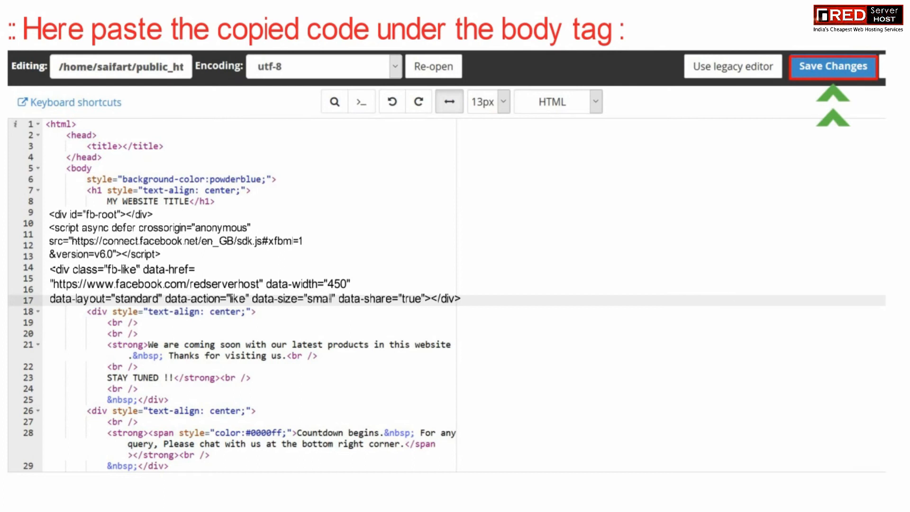
click(833, 66)
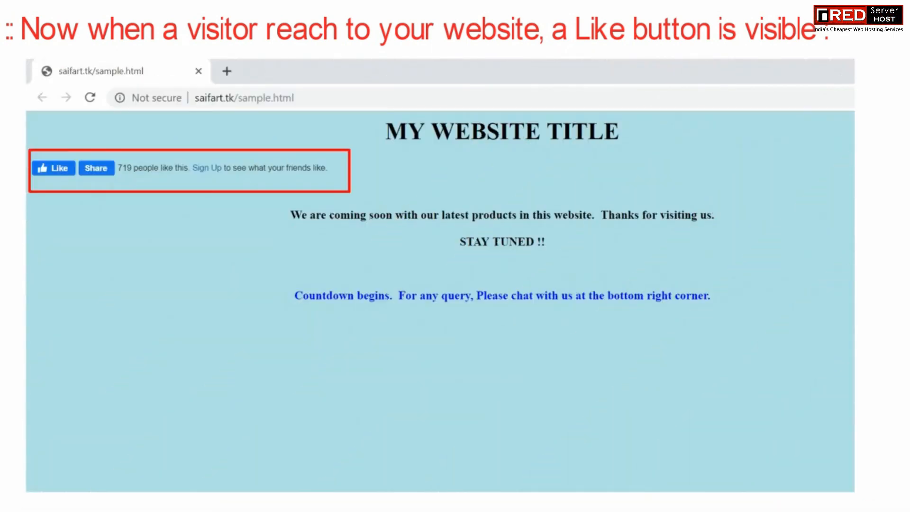